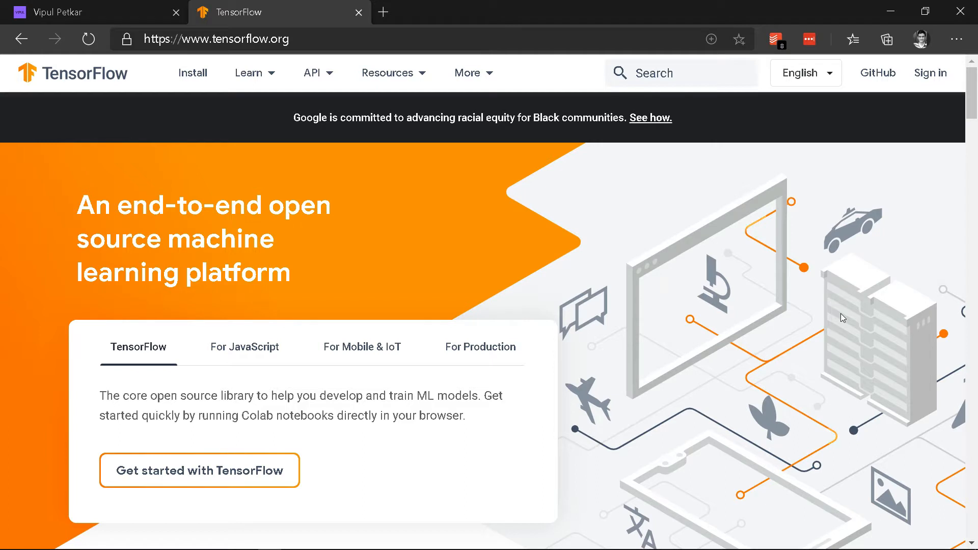
pyautogui.moveTo(691, 328)
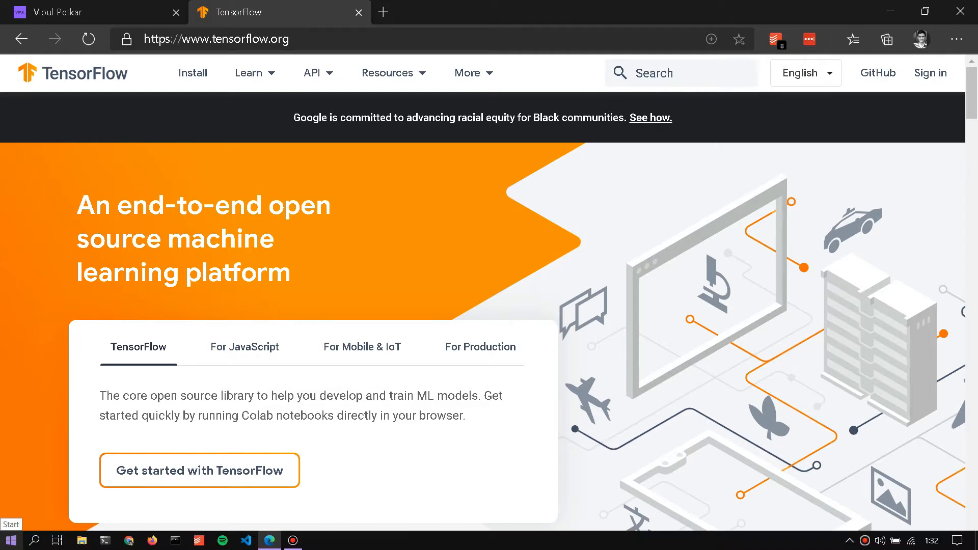
# Open Command Prompt and run pip install tensorflow, which fails with a read-timed-out error.
pyautogui.click(10, 540)
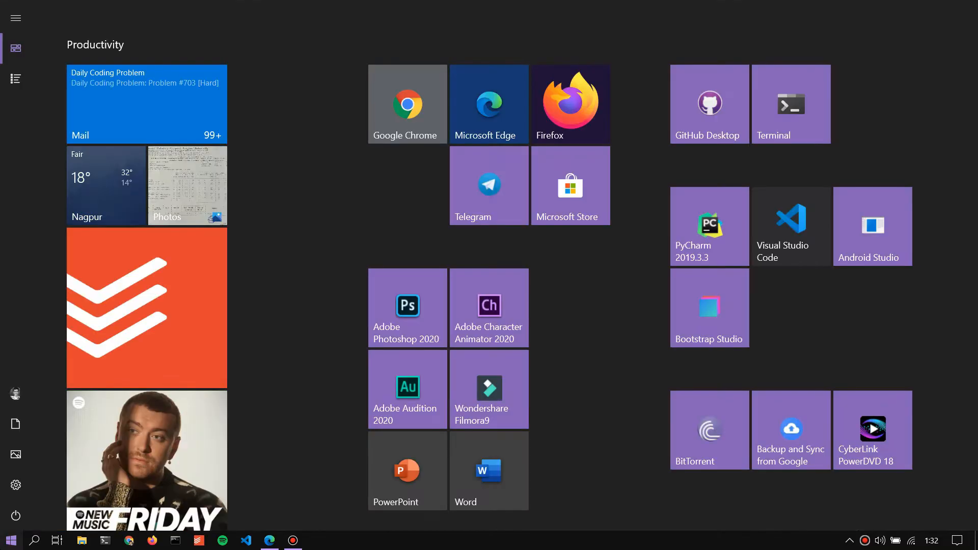
pyautogui.write('cmd')
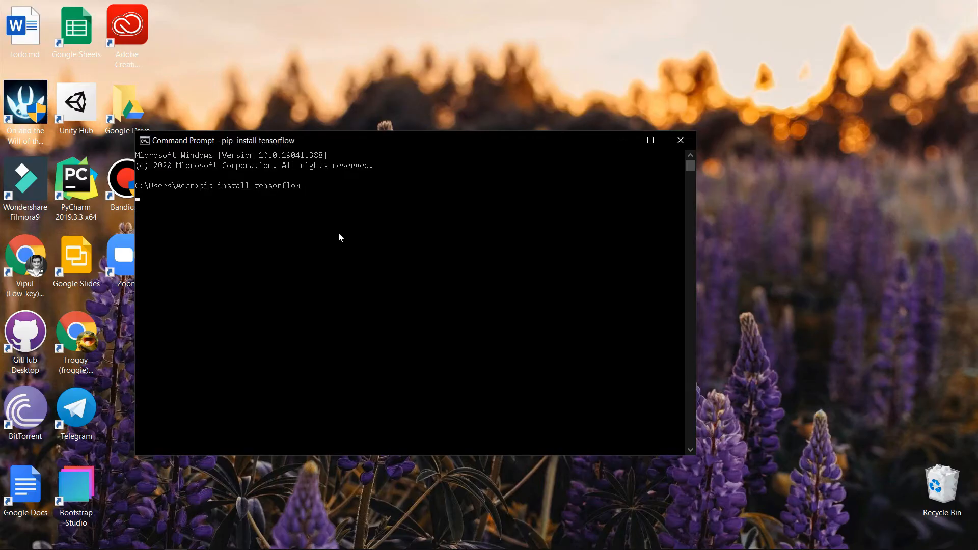
pyautogui.press('Return')
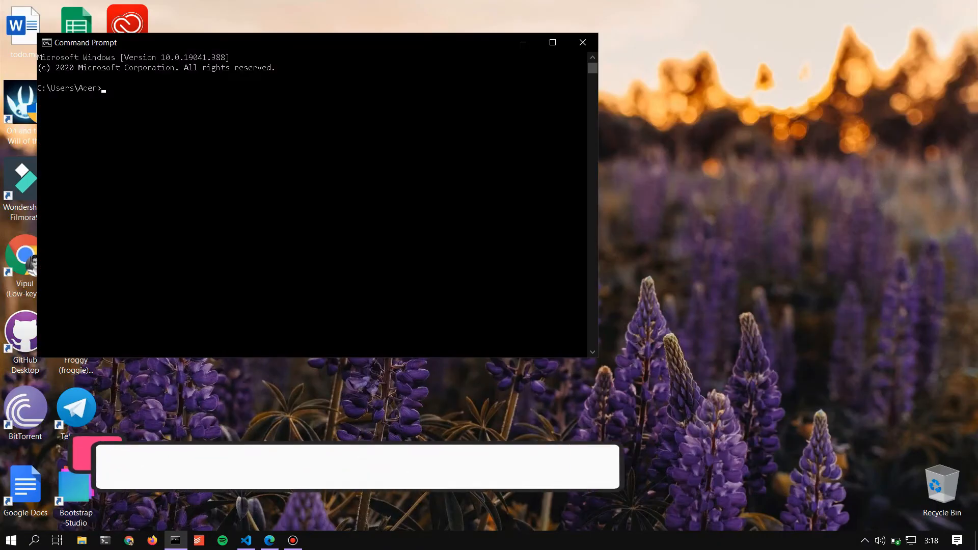
pyautogui.write('pip install tensorflow')
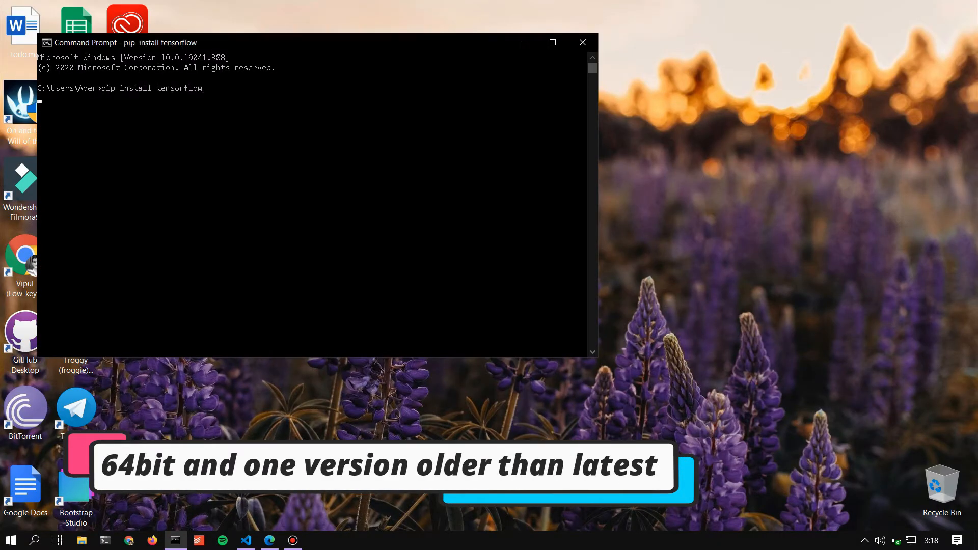
pyautogui.press('Return')
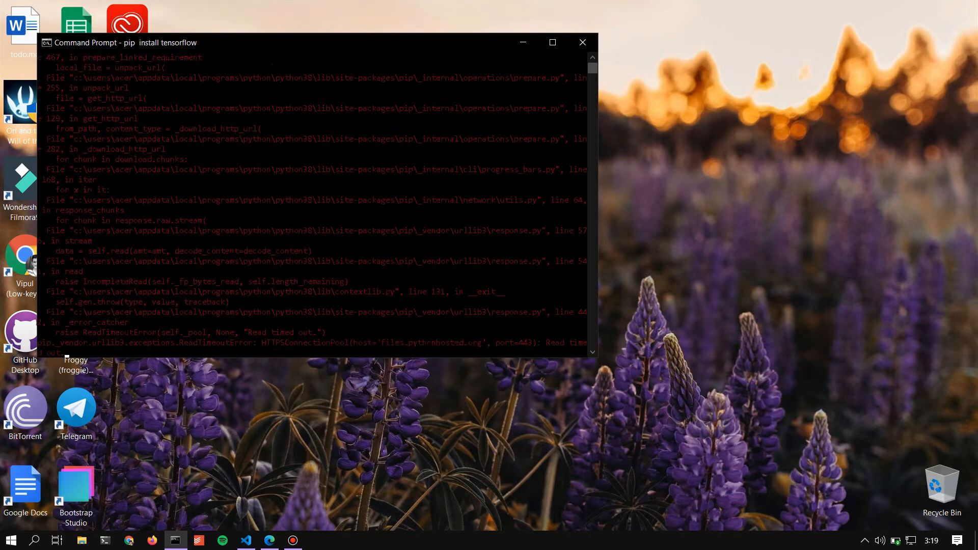
# Scroll the retried install output: the 342.5 MB wheel downloads, then an EnvironmentError appears.
pyautogui.scroll(-3)
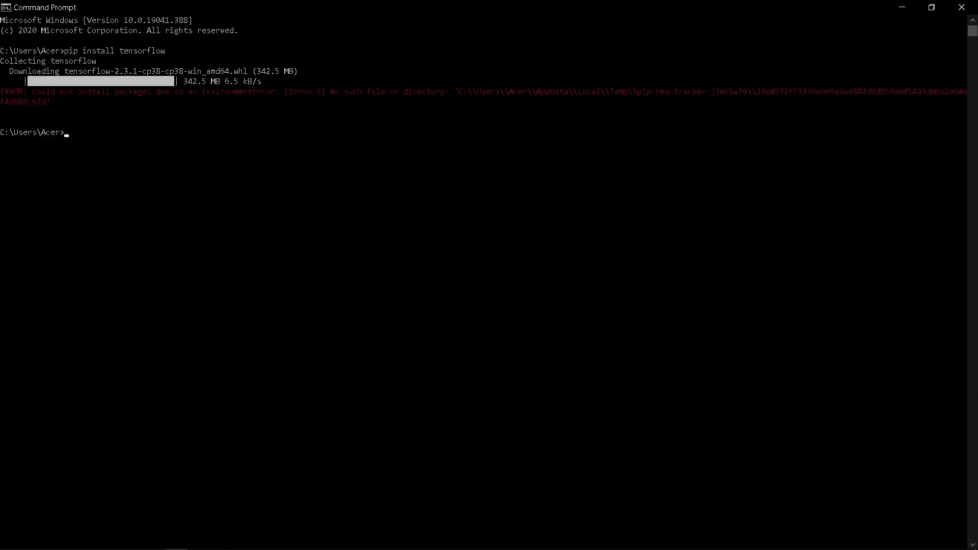
# Rerun pip install tensorflow so it uses the cached 342.5 MB wheel and fetches dependencies.
pyautogui.press('Return')
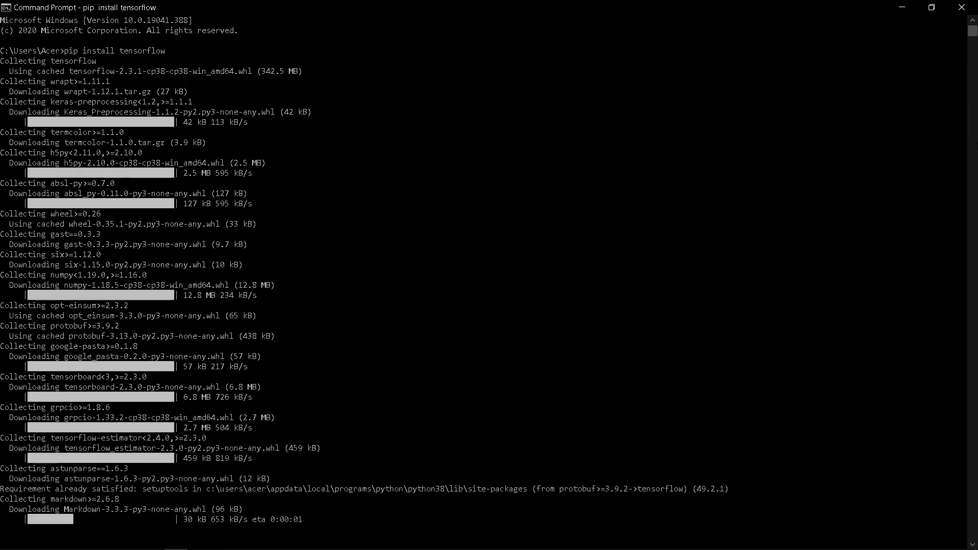
# Scroll through the pip output as numpy, tensorboard and markdown download.
pyautogui.scroll(-3)
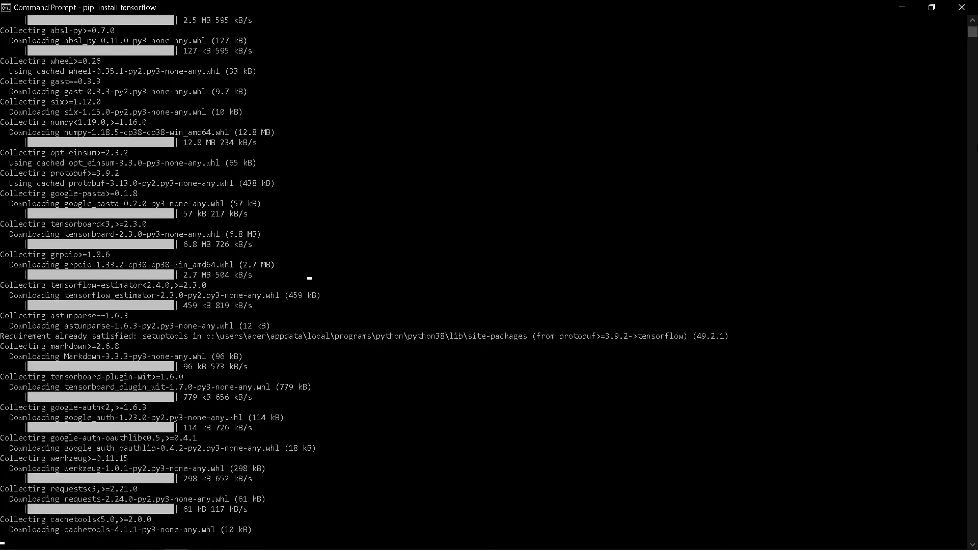
pyautogui.scroll(-3)
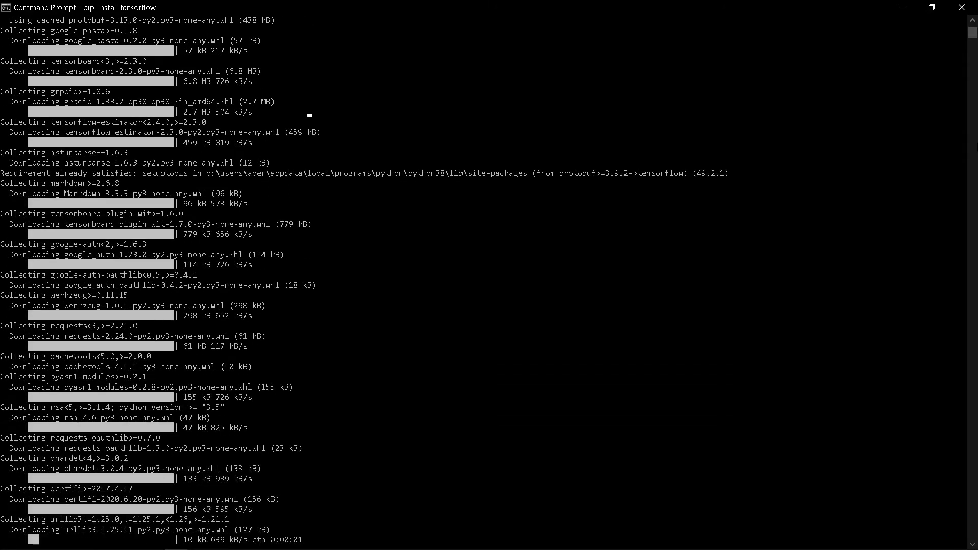
pyautogui.scroll(-3)
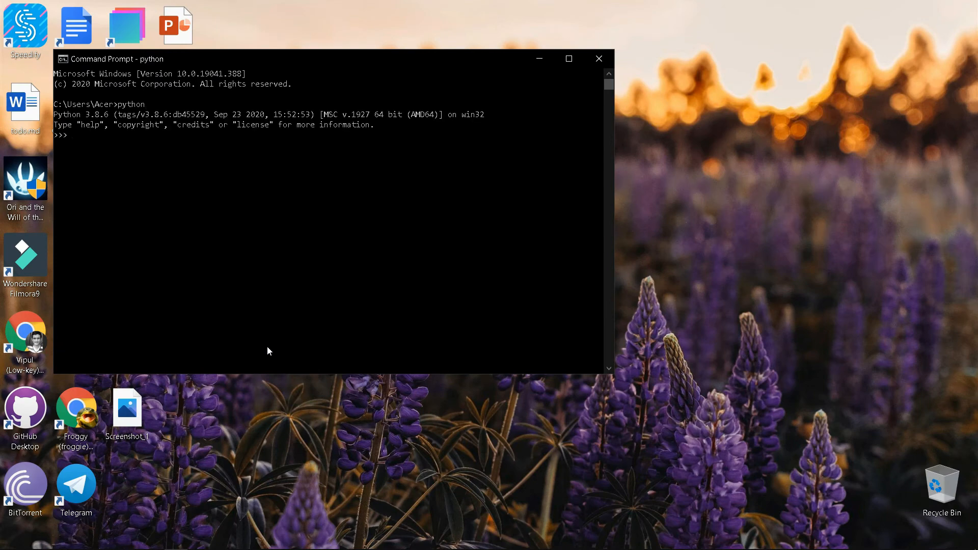
# Type 'import tensorflow as tf' at the Python >>> prompt.
pyautogui.write('im')
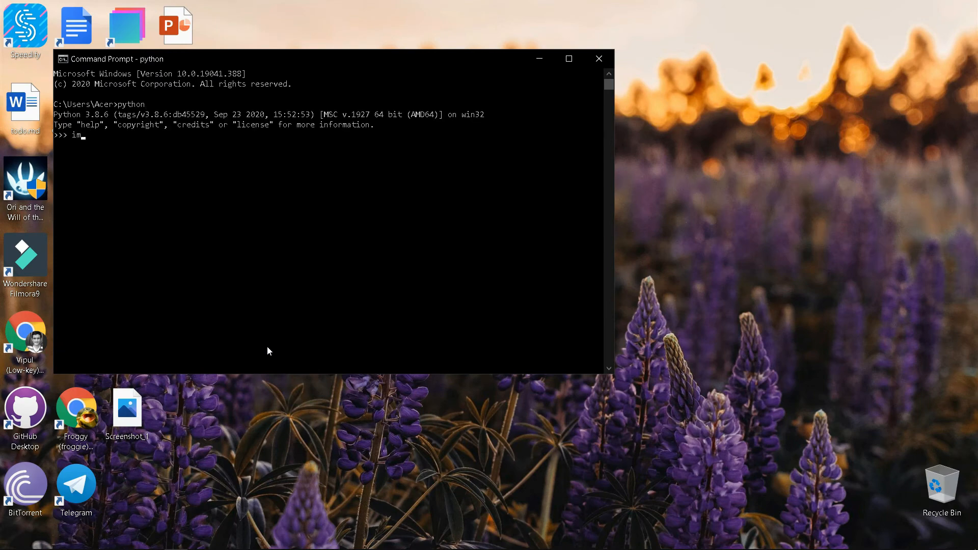
pyautogui.write('port')
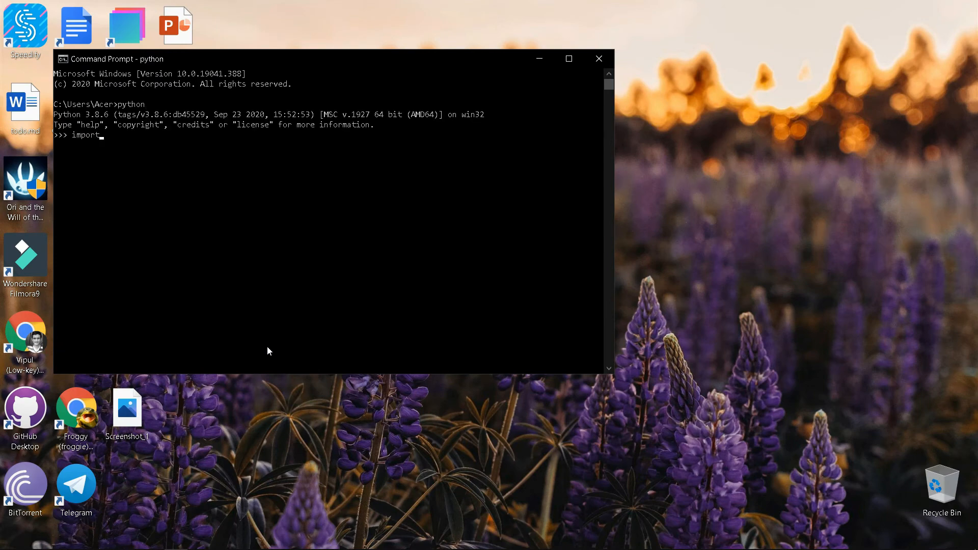
pyautogui.write('ten')
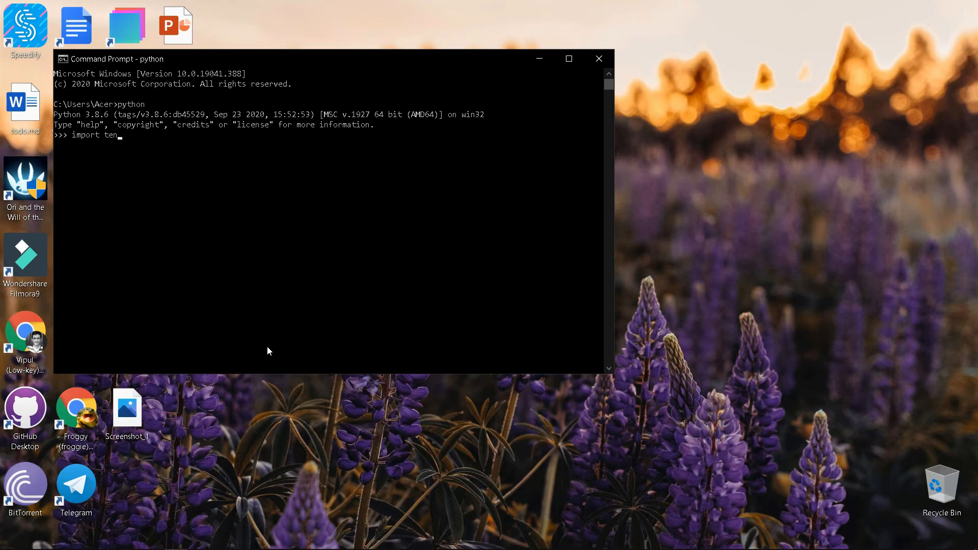
pyautogui.write('sorfl')
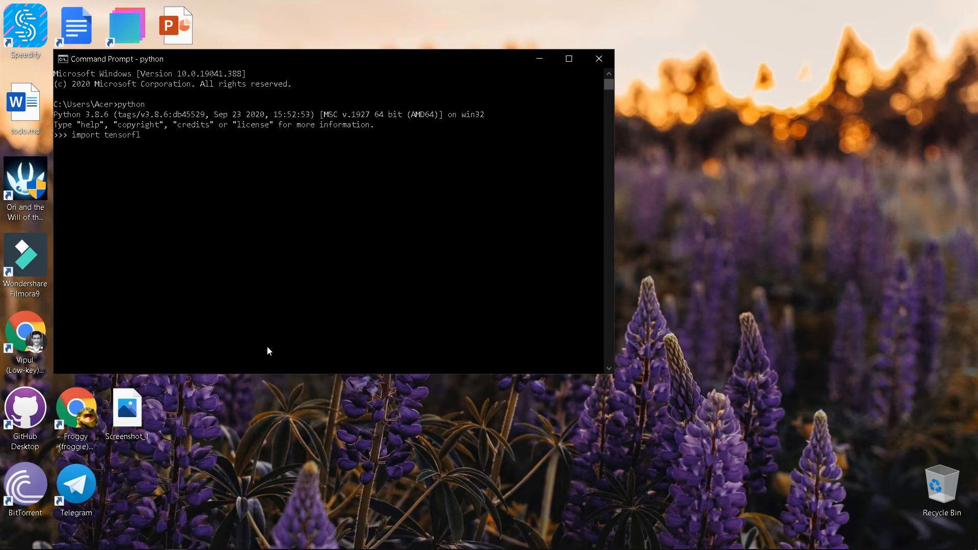
pyautogui.write('ow as tf')
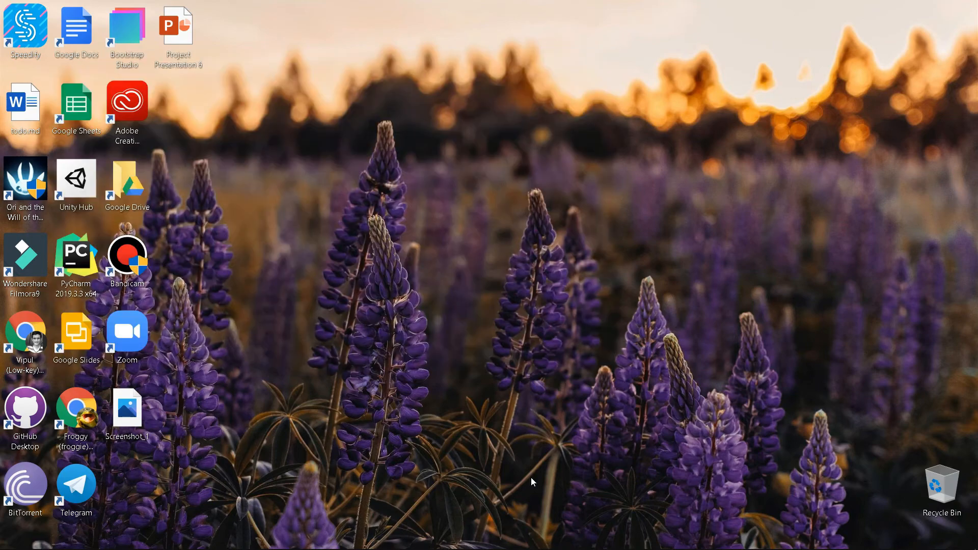
# Launch a new Command Prompt, run 'jupyter notebook', and open the tree page's New menu.
pyautogui.write('cmd')
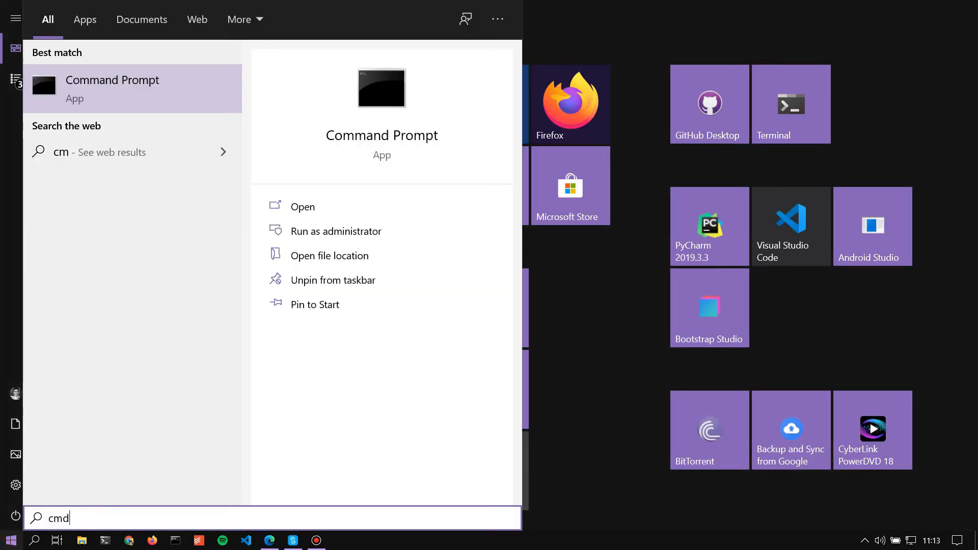
pyautogui.click(302, 207)
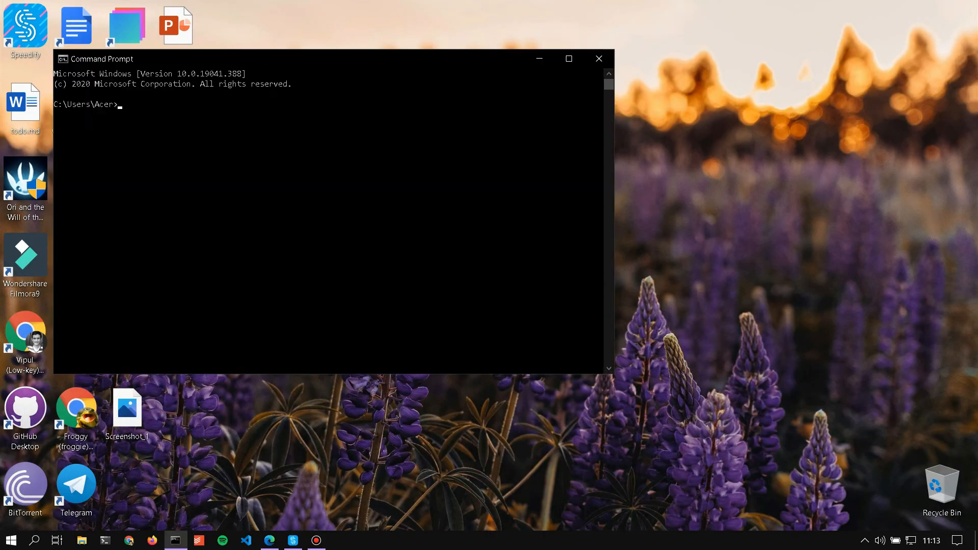
pyautogui.write('j')
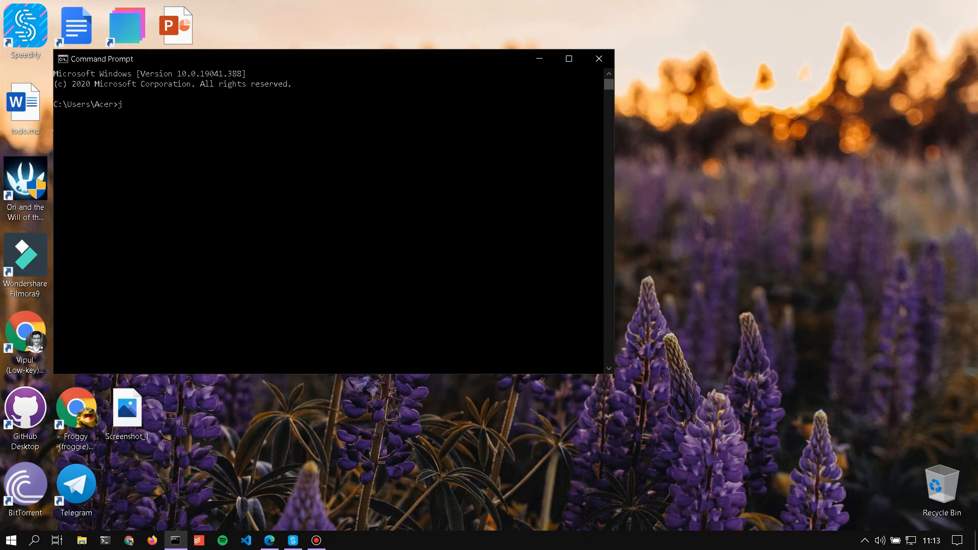
pyautogui.write('upyter')
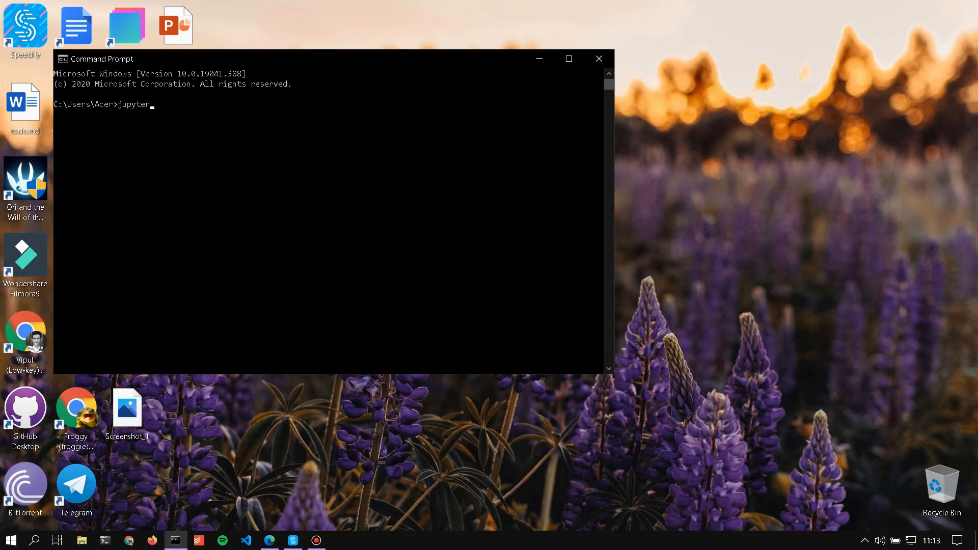
pyautogui.write('note')
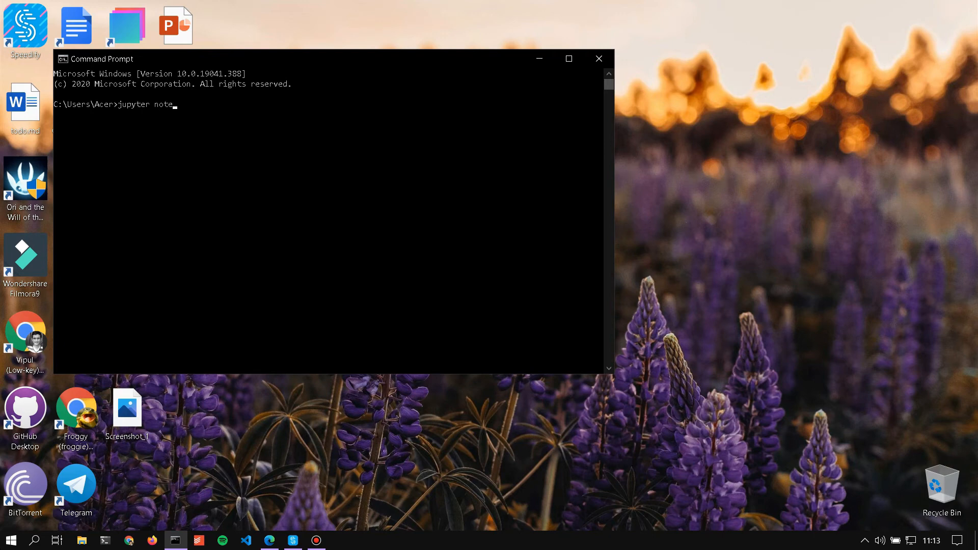
pyautogui.write('book')
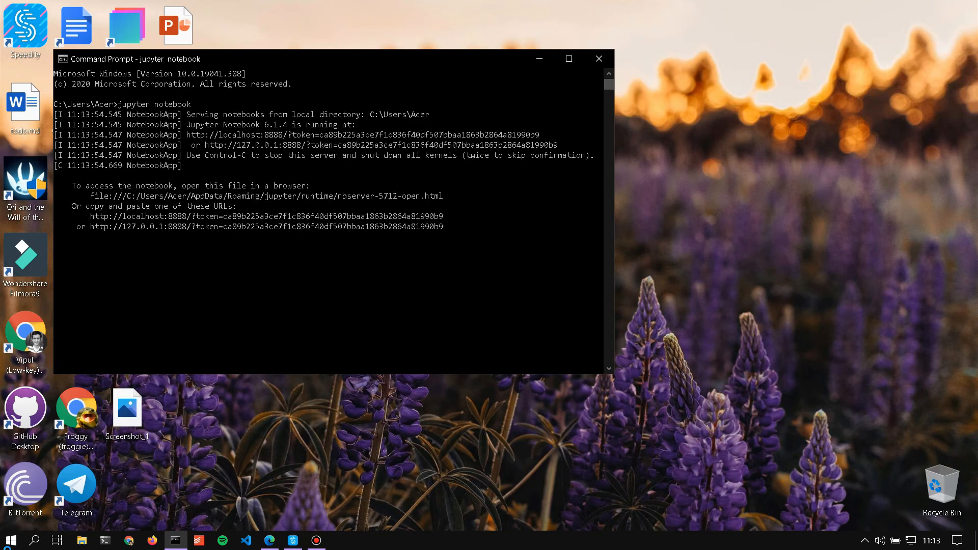
pyautogui.click(876, 139)
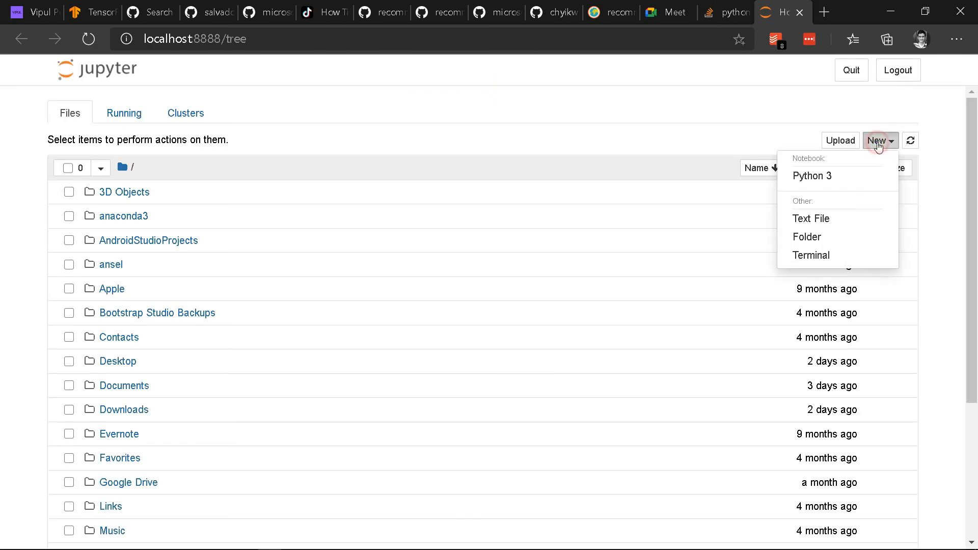
# Create a Python 3 notebook and run 'import tensorflow as tf' in its first cell.
pyautogui.click(811, 176)
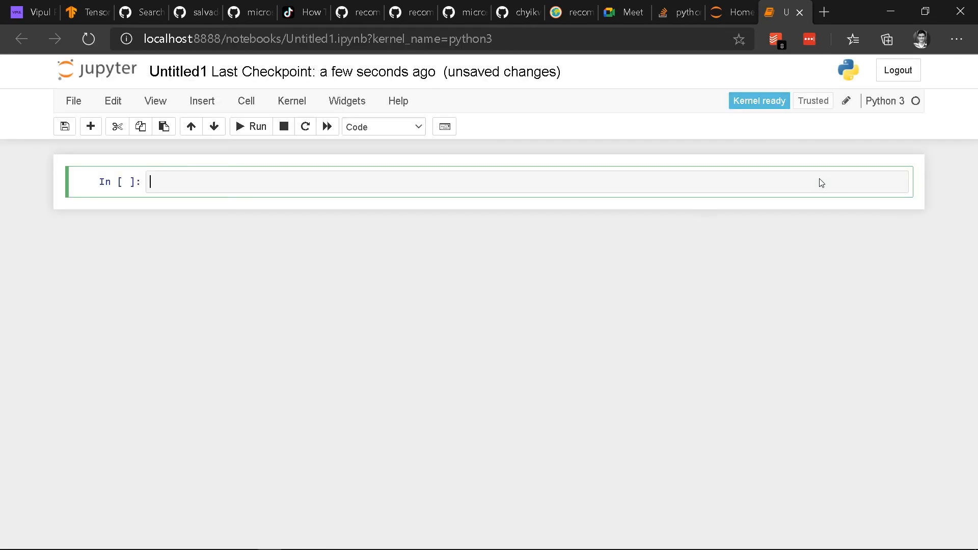
pyautogui.write('imp')
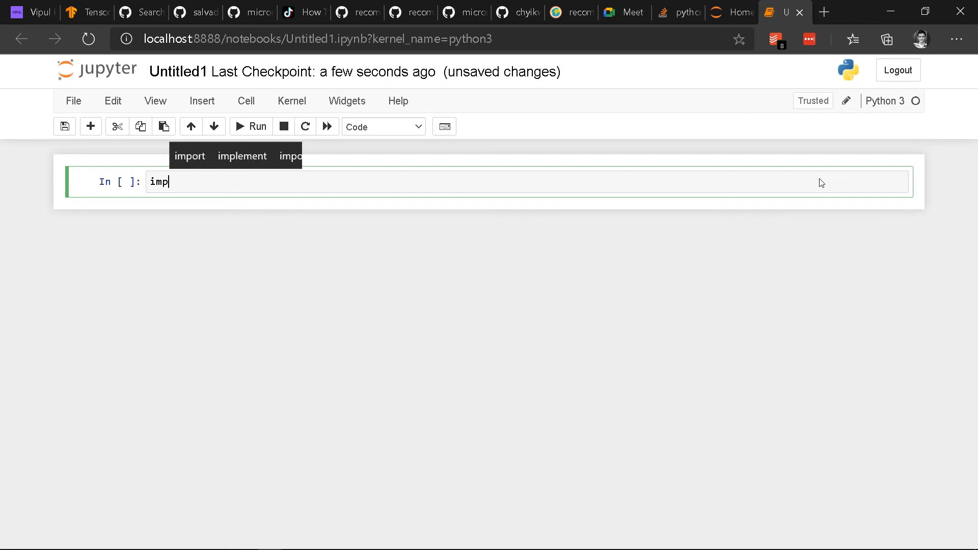
pyautogui.write('ort te')
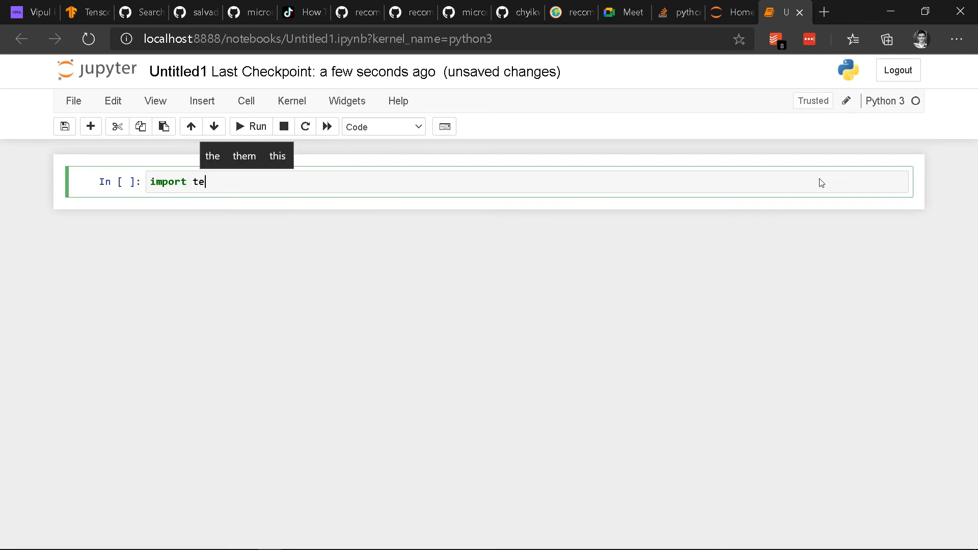
pyautogui.write('nsorf')
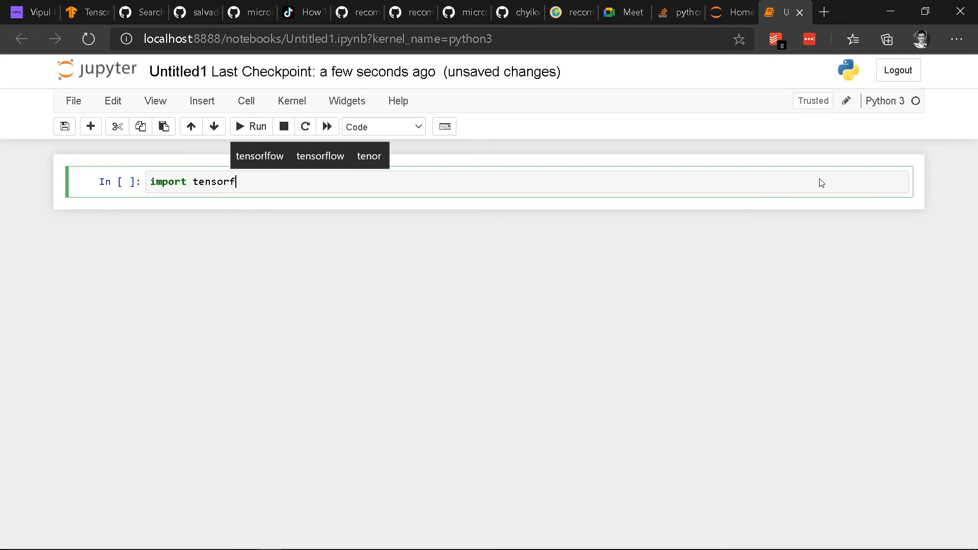
pyautogui.click(319, 156)
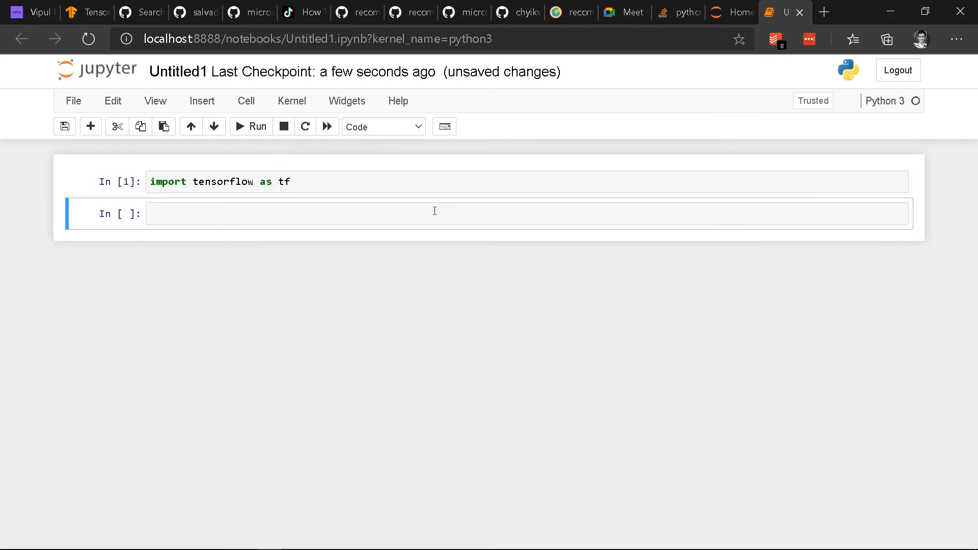
# Run tf.__version__ in the second cell, printing '2.3.1'.
pyautogui.click(434, 214)
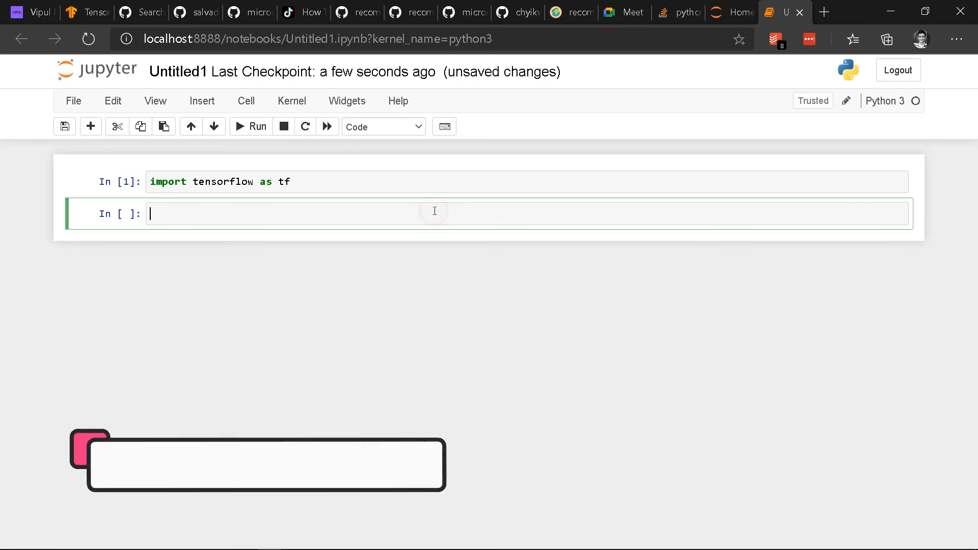
pyautogui.write('tf.__version__')
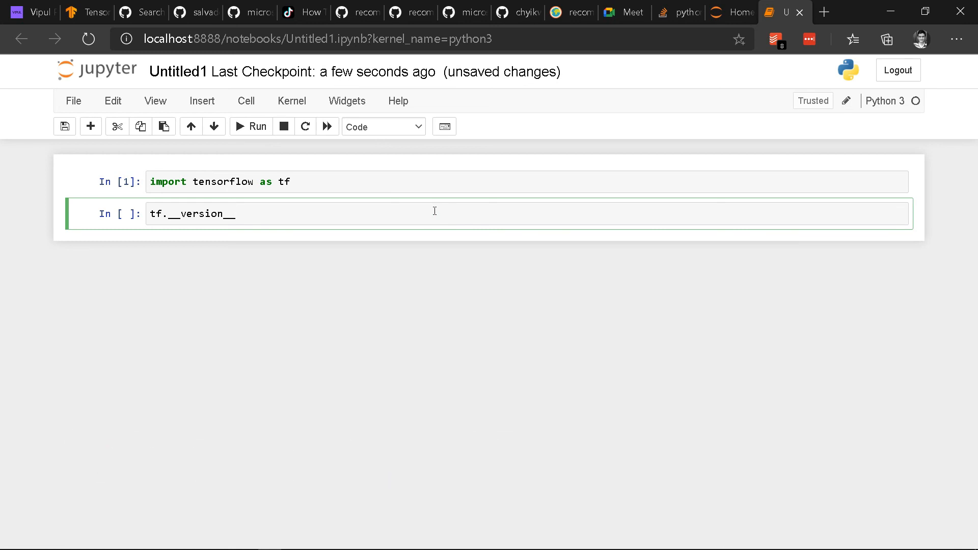
pyautogui.click(250, 126)
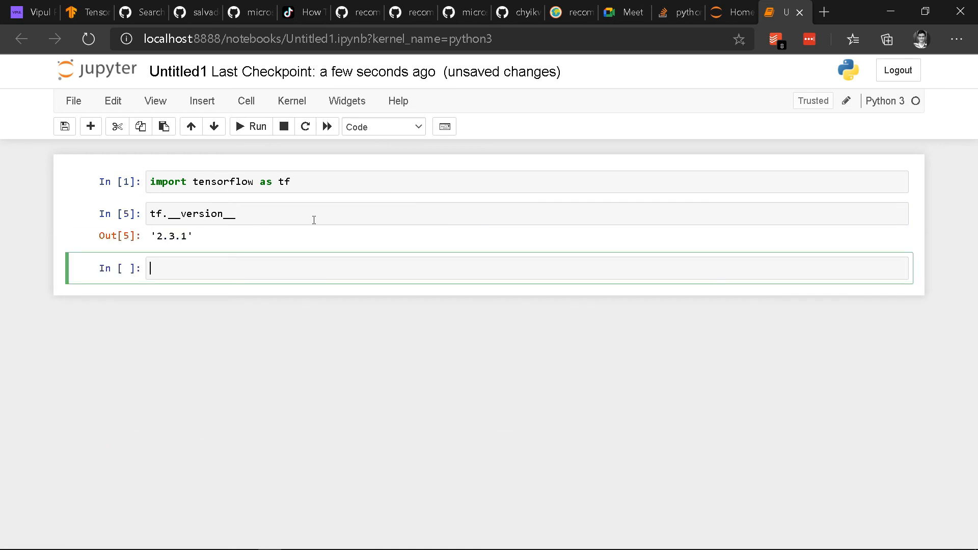
pyautogui.moveTo(383, 265)
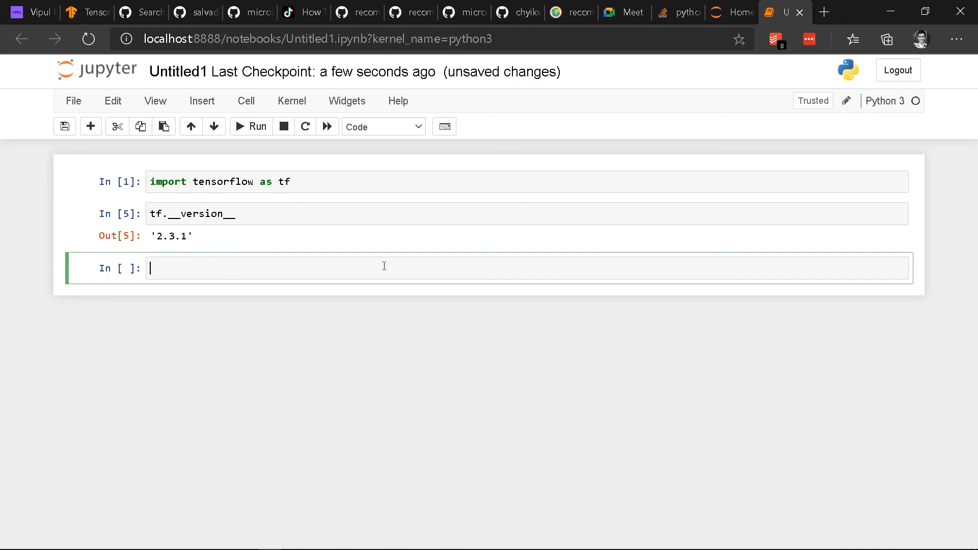